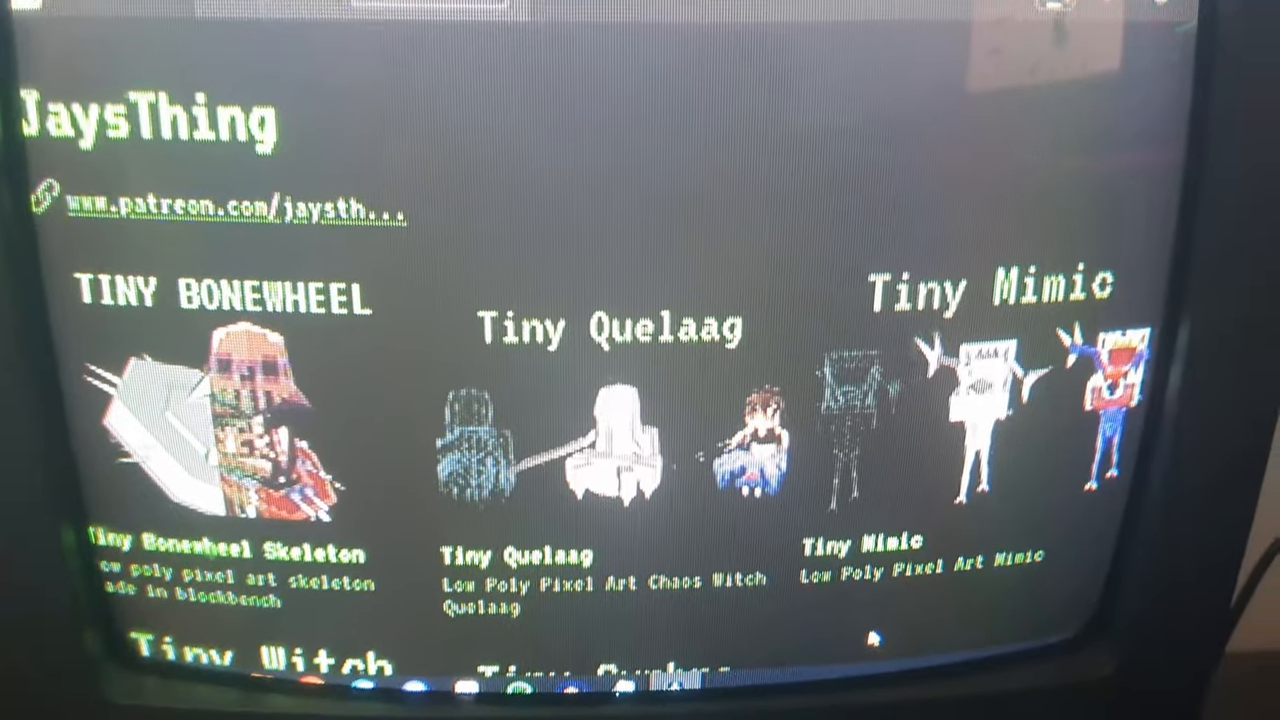
{"action": "scroll", "scroll_direction": "down", "scroll_amount": 3}
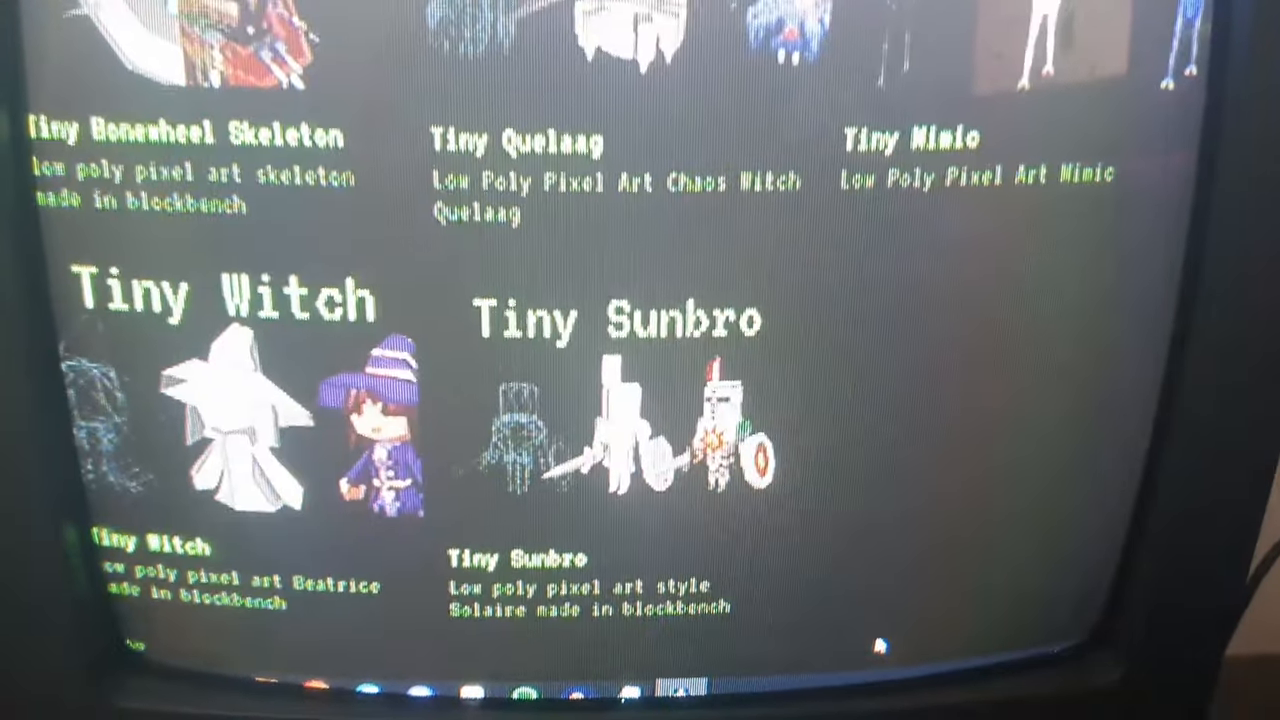